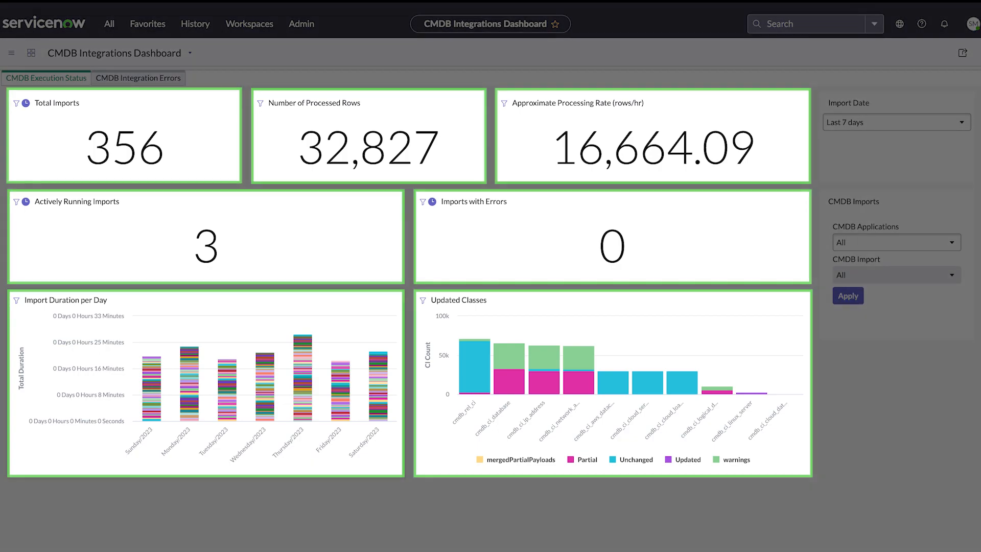
Show the CMDB Integration Errors view with 44 errored rows and 2 failed imports.
{"action": "left_click", "coordinate": [138, 78]}
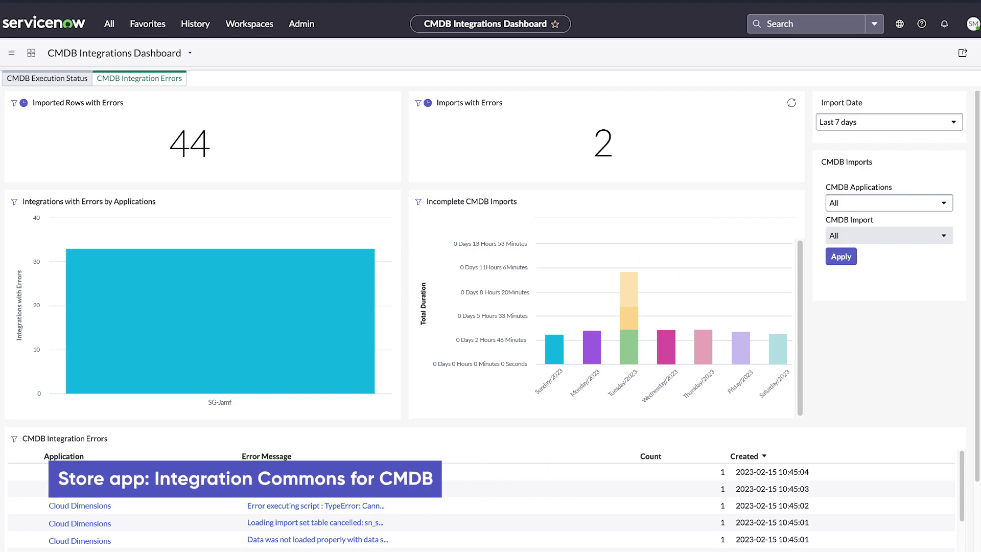
Return to the CMDB Execution Status view showing the Updated Classes chart.
{"action": "left_click", "coordinate": [46, 79]}
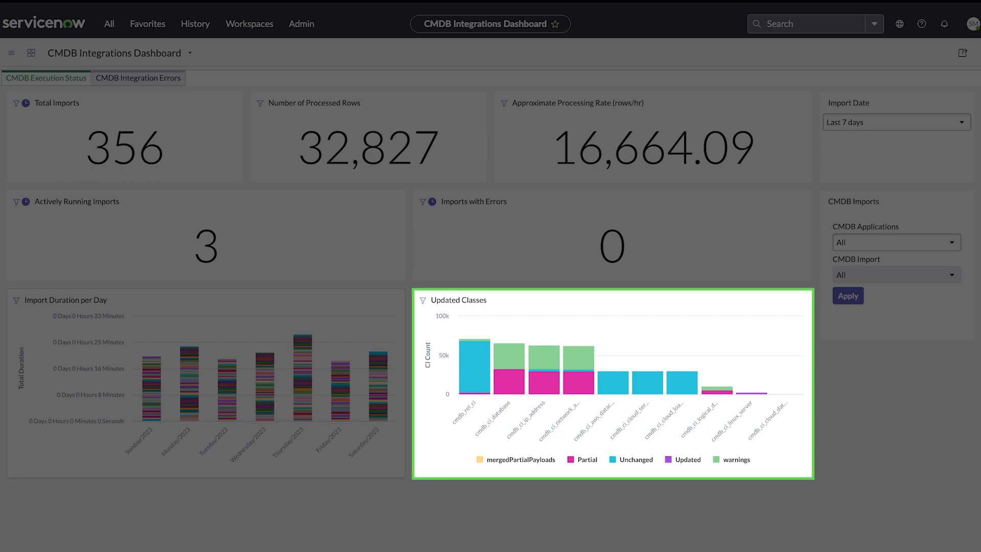
{"action": "mouse_move", "coordinate": [474, 366]}
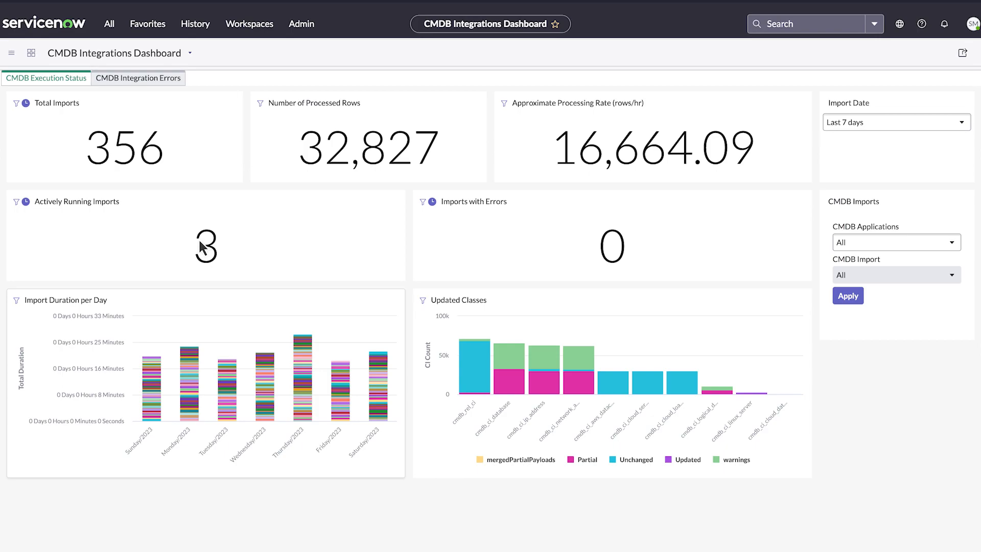
Show the CMDB Integration Errors view again with its incomplete-import durations.
{"action": "left_click", "coordinate": [206, 246]}
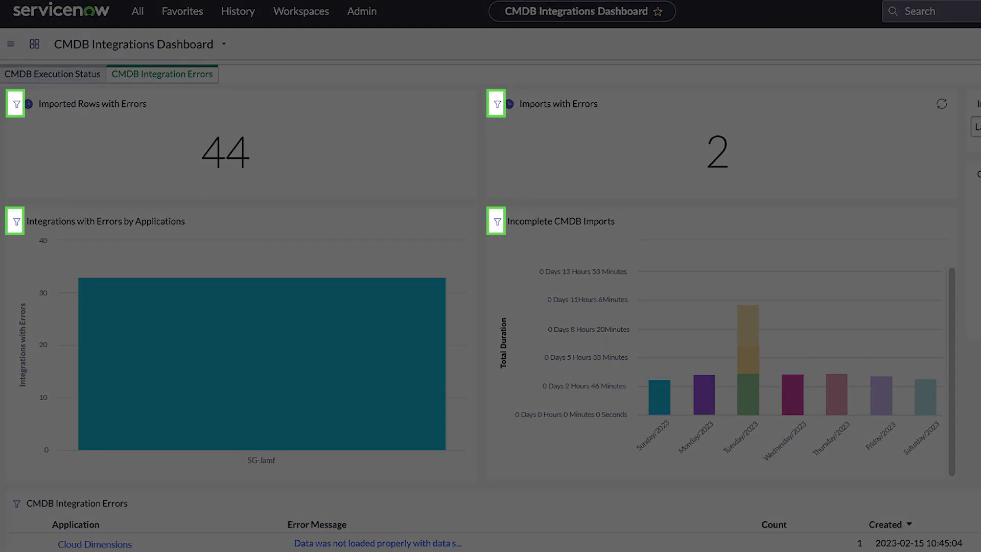
Return to CMDB Execution Status and list the CMDB application choices for filtering.
{"action": "left_click", "coordinate": [52, 74]}
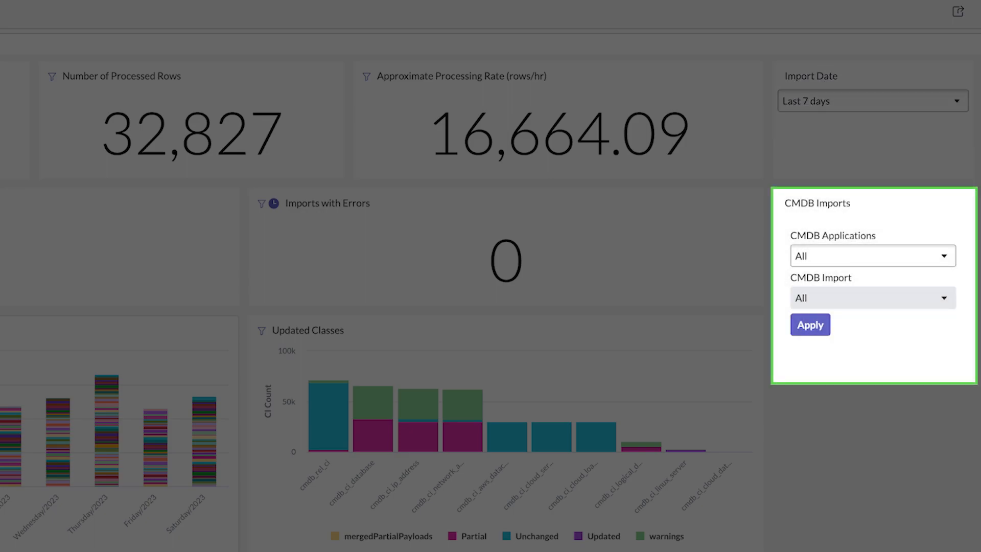
{"action": "left_click", "coordinate": [872, 256]}
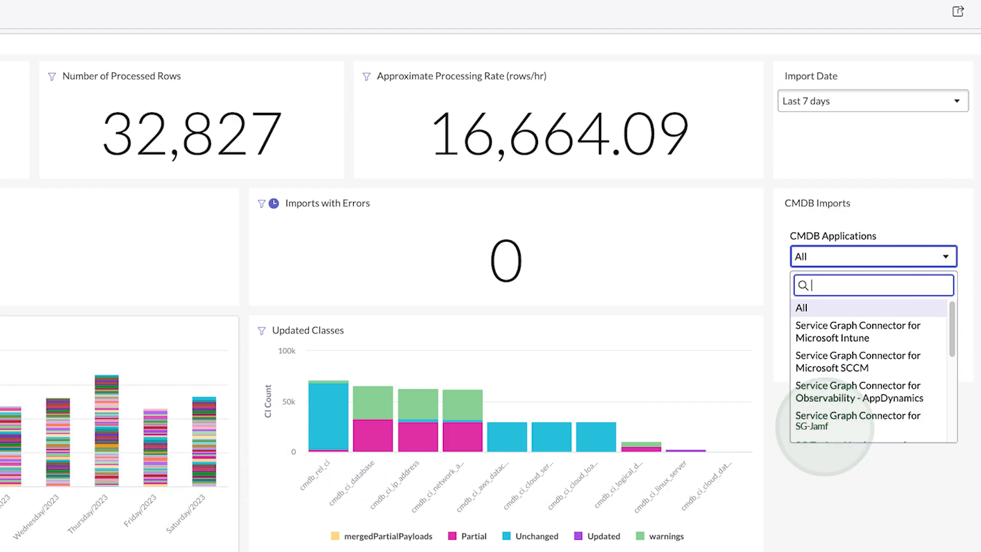
Filter CMDB Imports by Service Graph Connector for SG-Jamf and import run CEX0036836.
{"action": "left_click", "coordinate": [858, 420]}
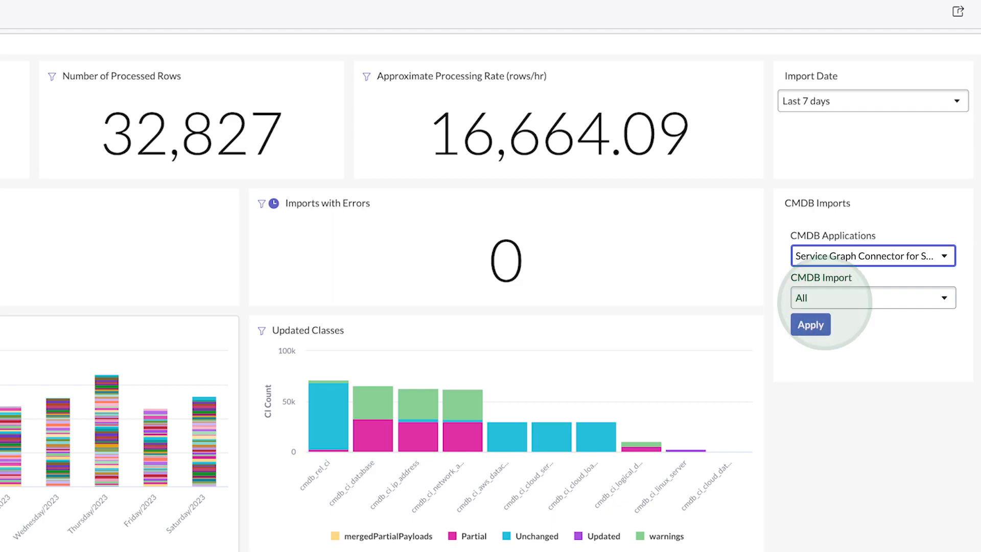
{"action": "left_click", "coordinate": [872, 298]}
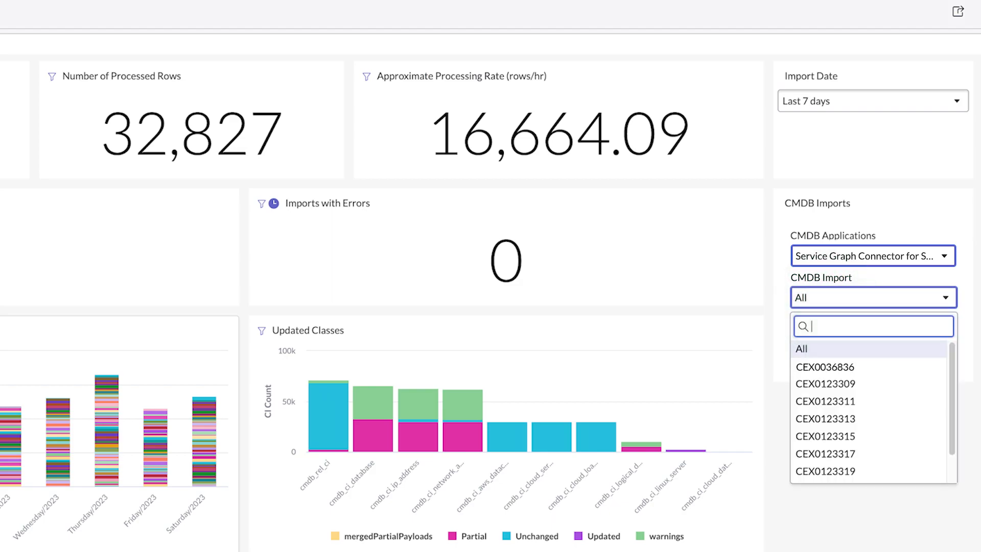
{"action": "left_click", "coordinate": [825, 367]}
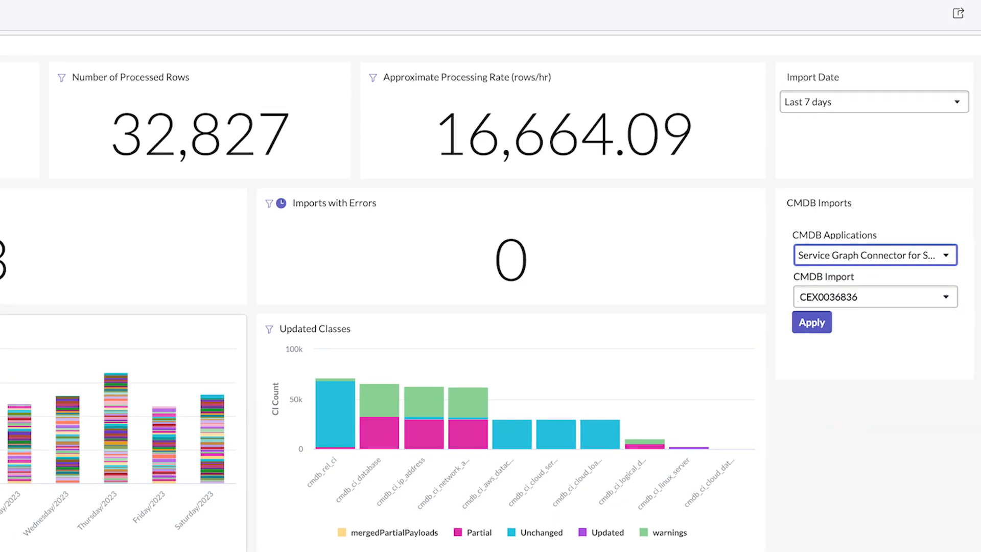